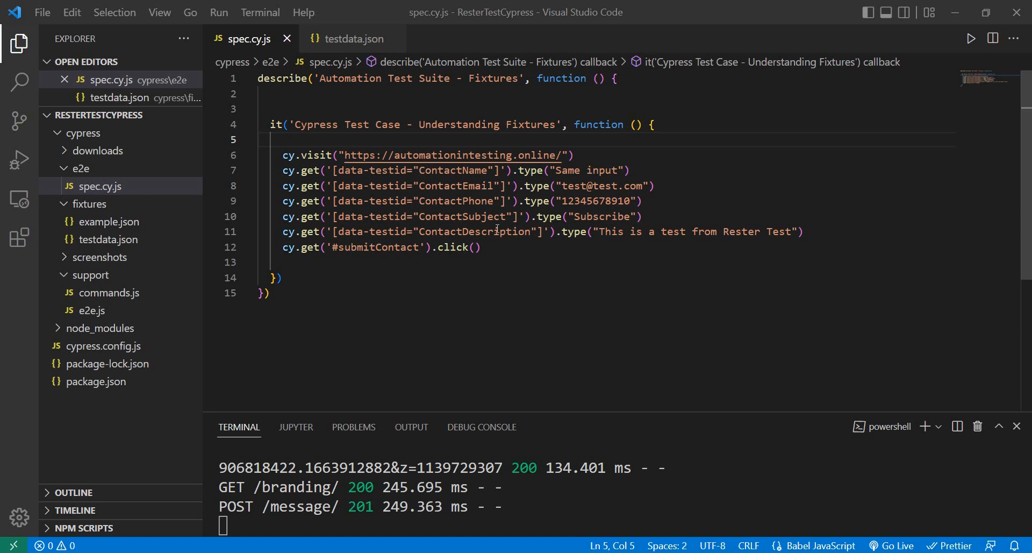
mouse_move(534, 155)
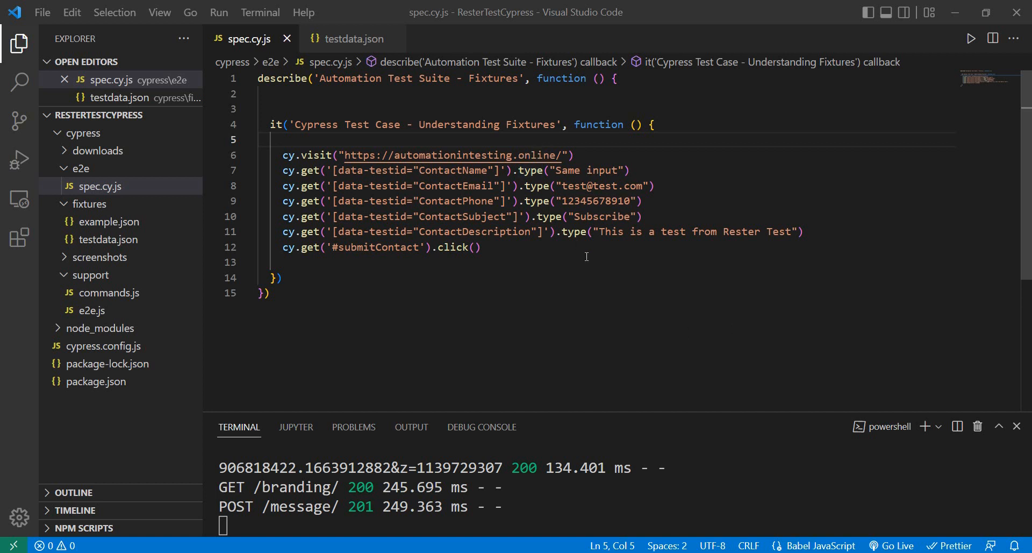
mouse_move(607, 163)
type("cy.fixture('testdata.json').as('usersData')")
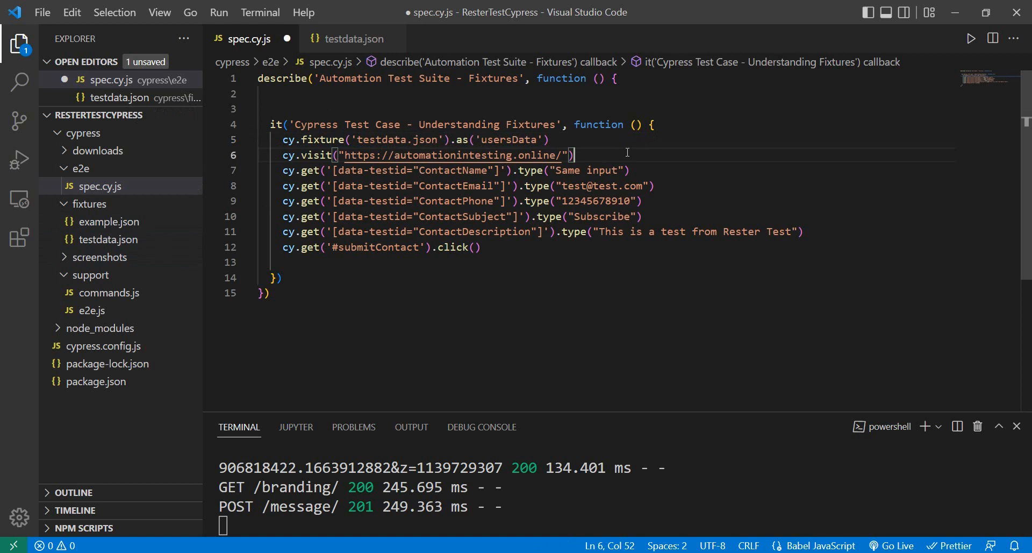
Step: Change the contact name field to type this.usersData.name instead of 'Same input'
key("ctrl+s")
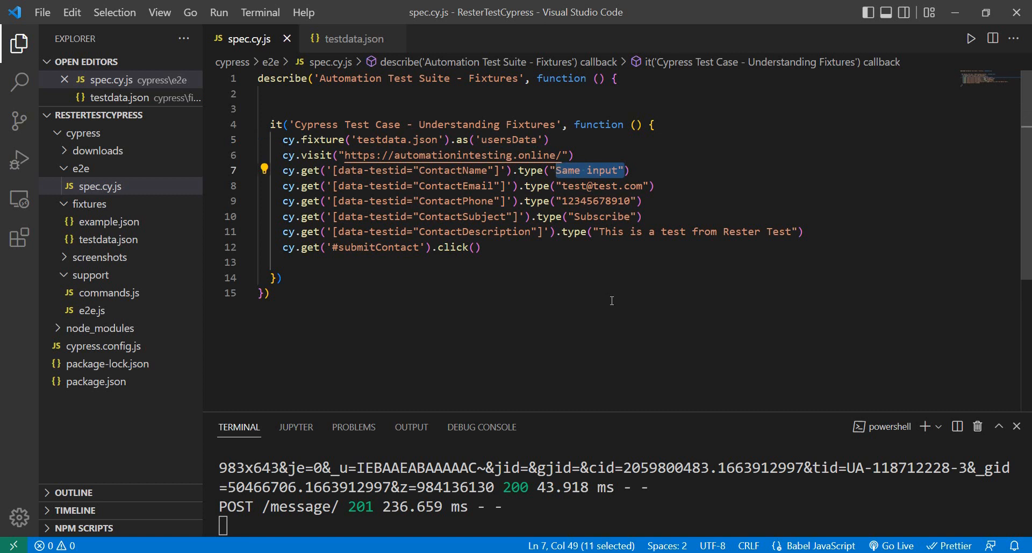
type("usersData.")
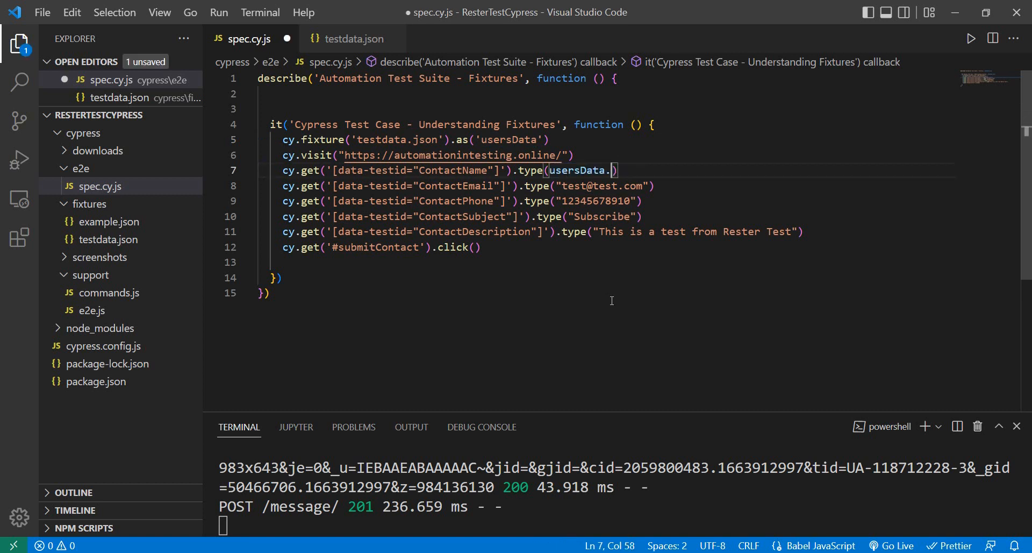
type("name")
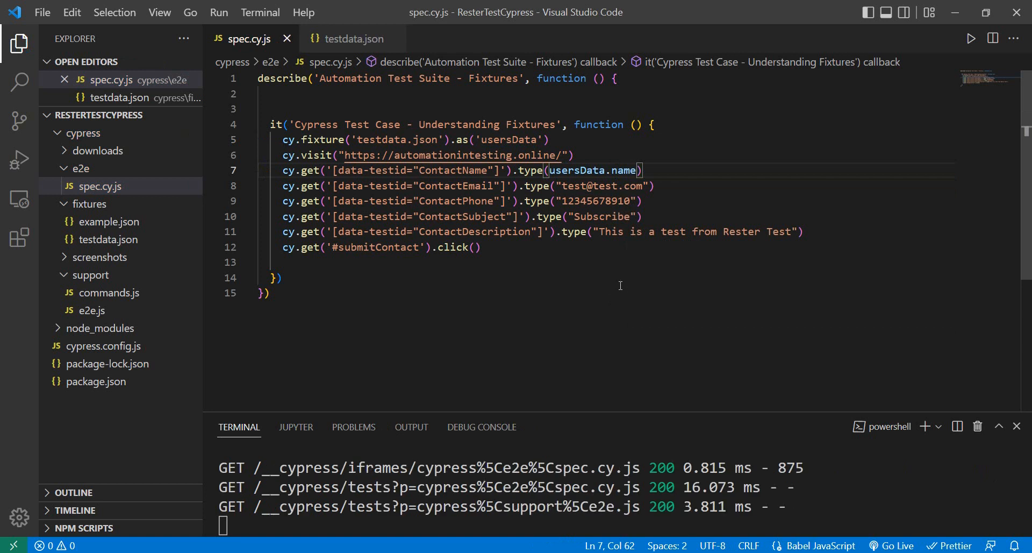
mouse_move(408, 153)
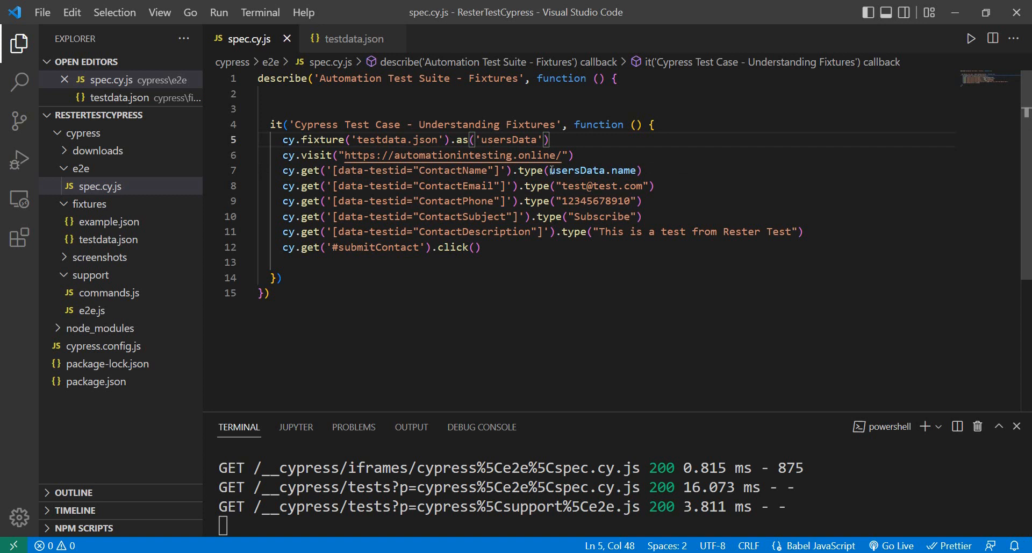
type("this.")
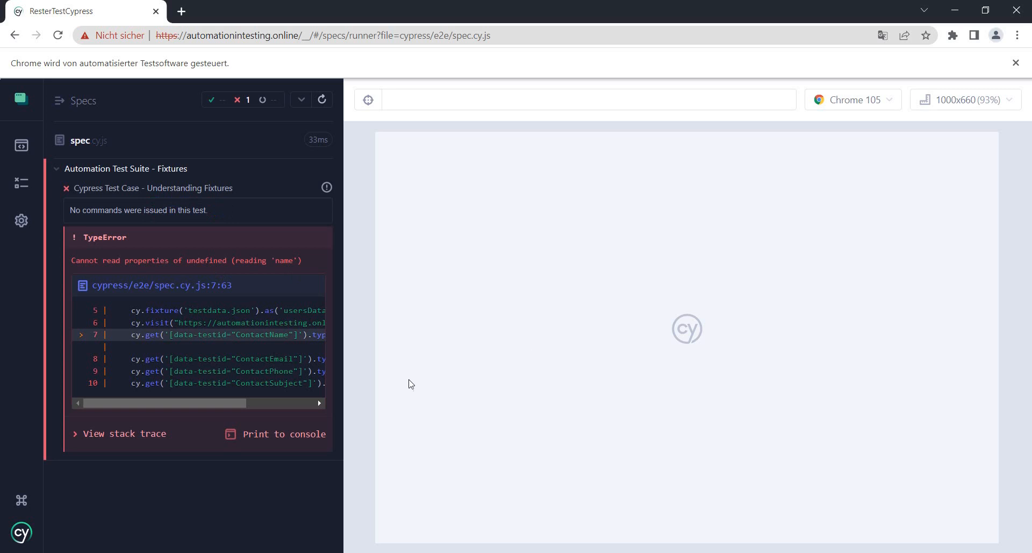
scroll("right", 3)
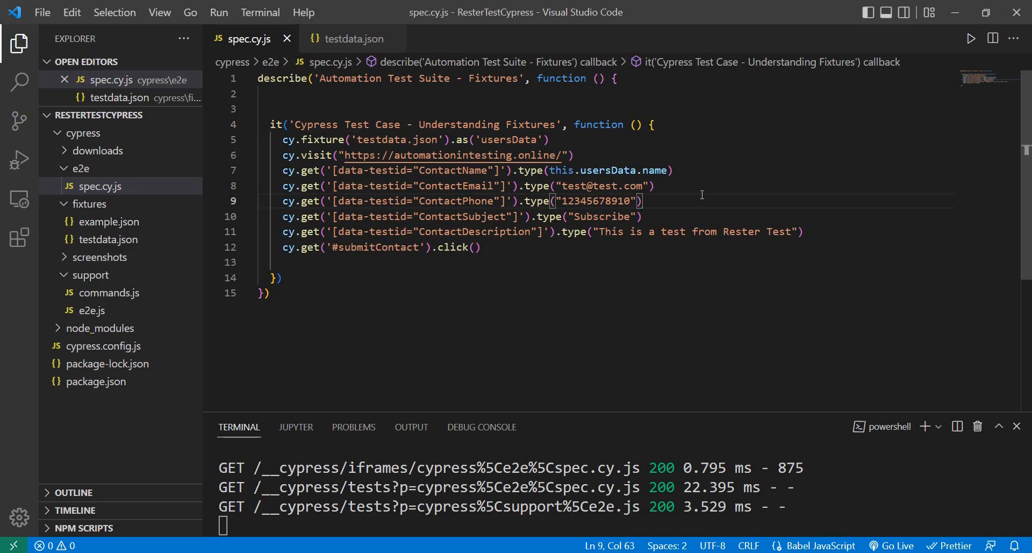
Step: Comment out the cy.fixture line with a trailing //PROMISE note
left_click(546, 138)
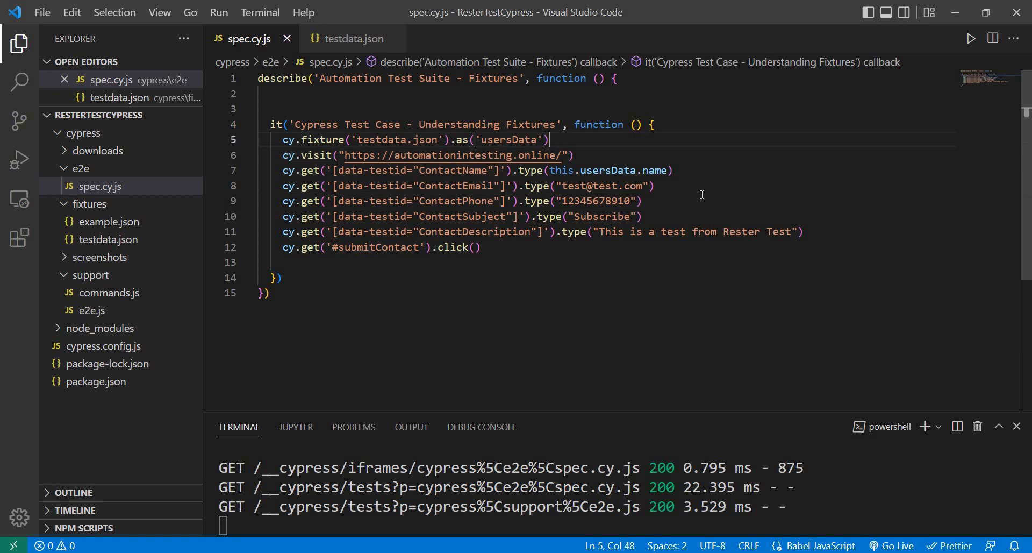
type("//PROM")
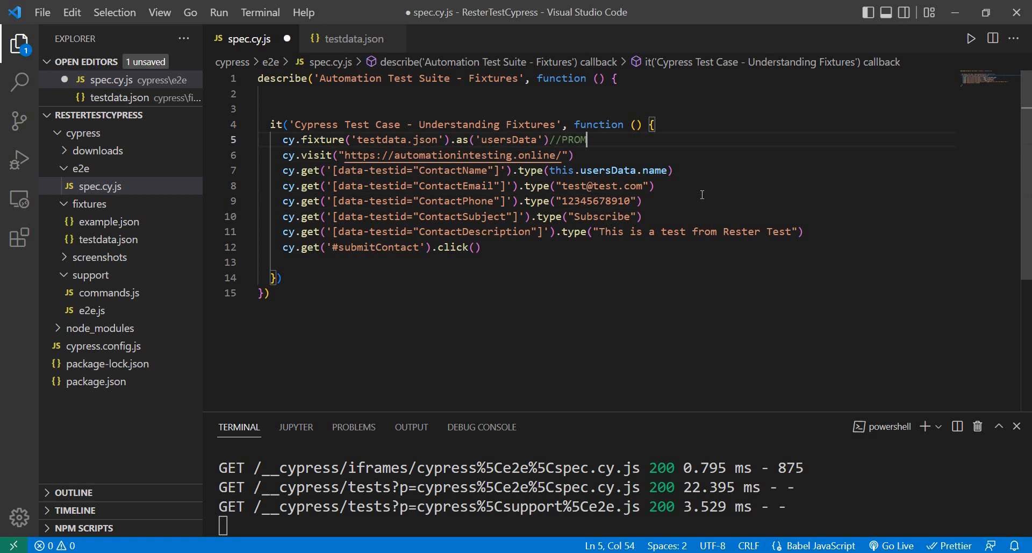
type("SE")
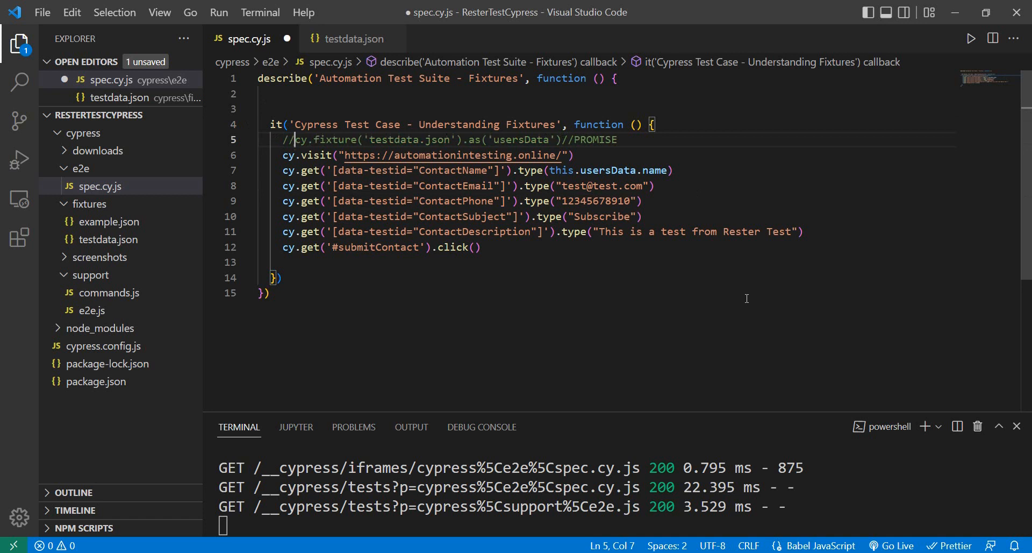
mouse_move(794, 221)
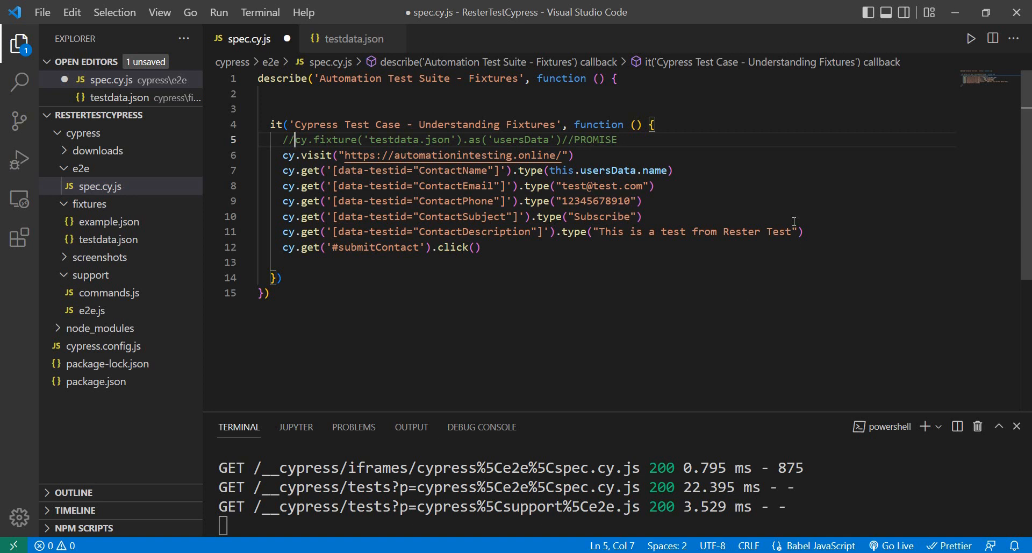
mouse_move(693, 225)
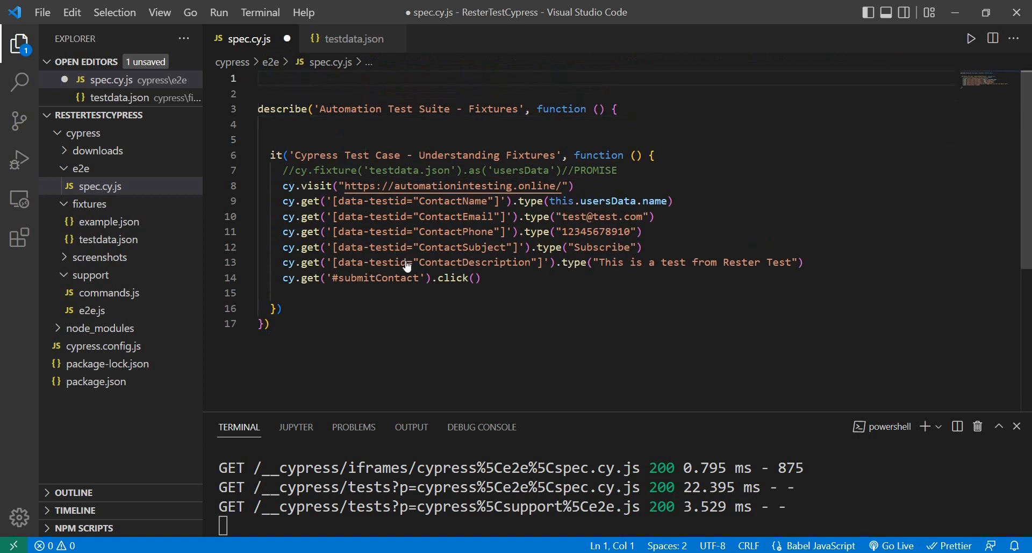
Step: Start the first line with import userdata from ''
type("import")
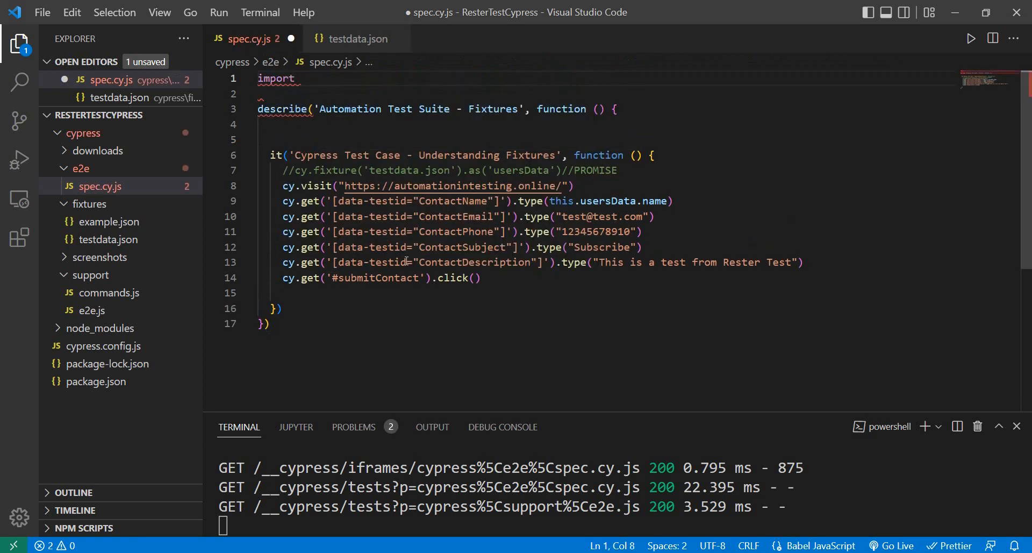
type("userda")
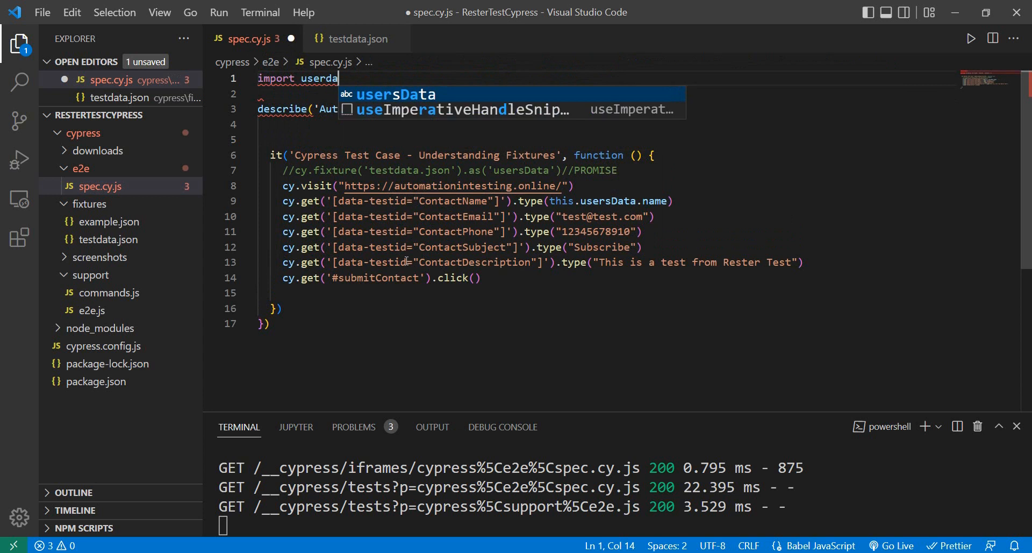
type("ta from")
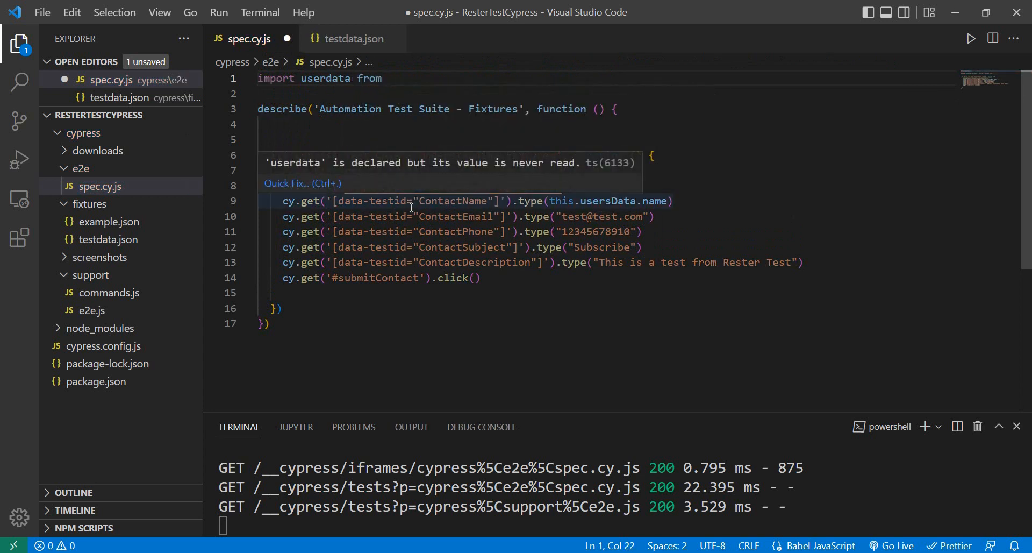
type("''")
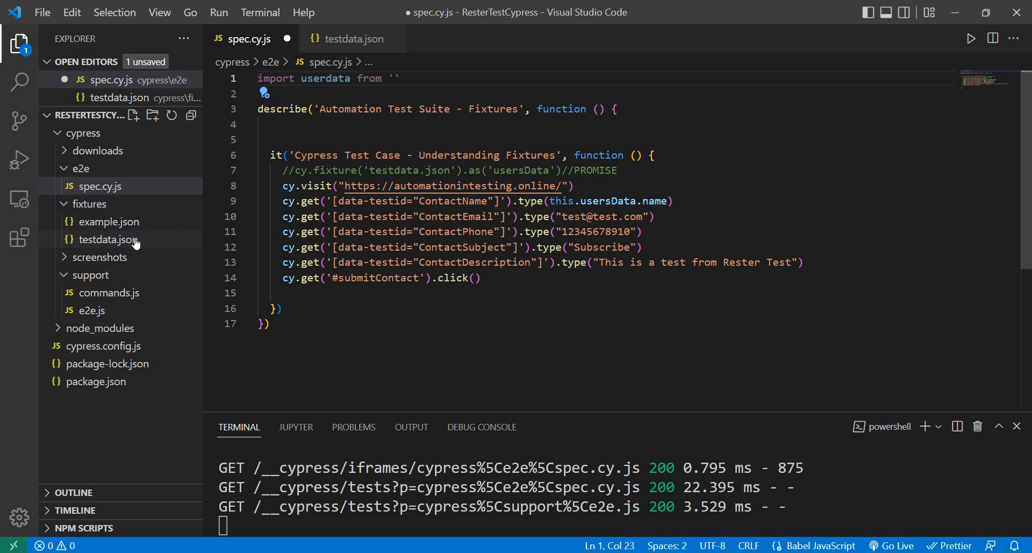
mouse_move(135, 245)
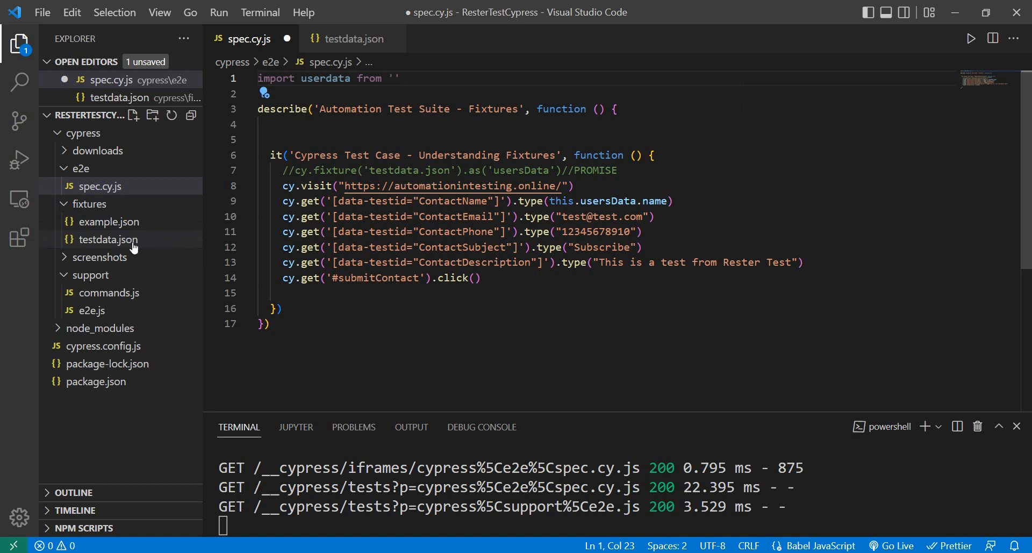
Step: Fill the import path with testdata.json's copied relative path, prefixed with '..'
right_click(108, 239)
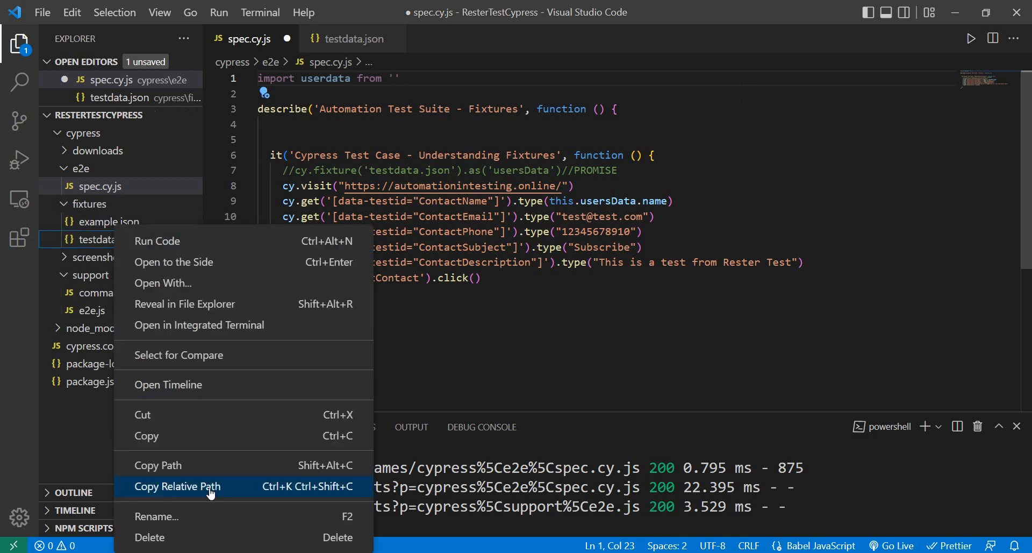
left_click(176, 486)
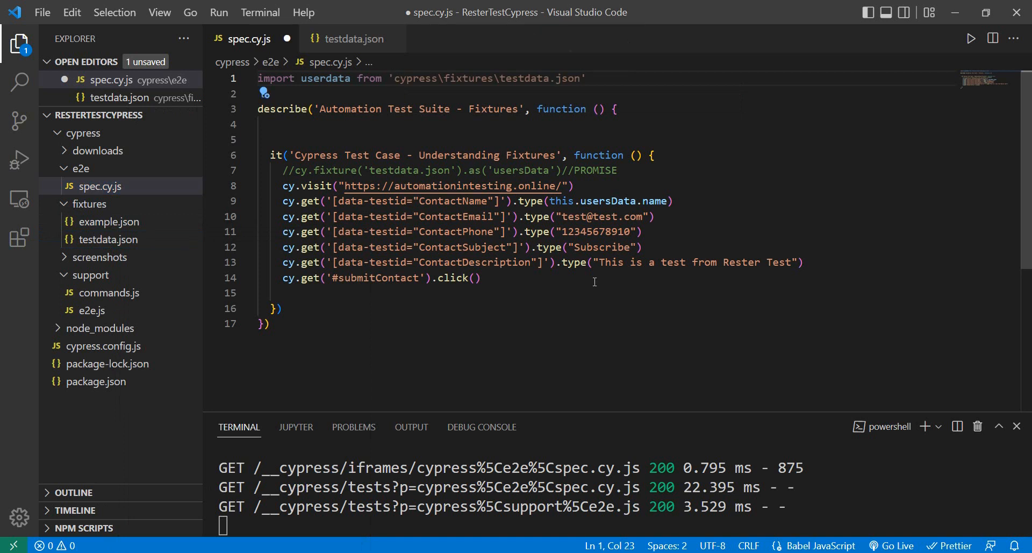
type("..")
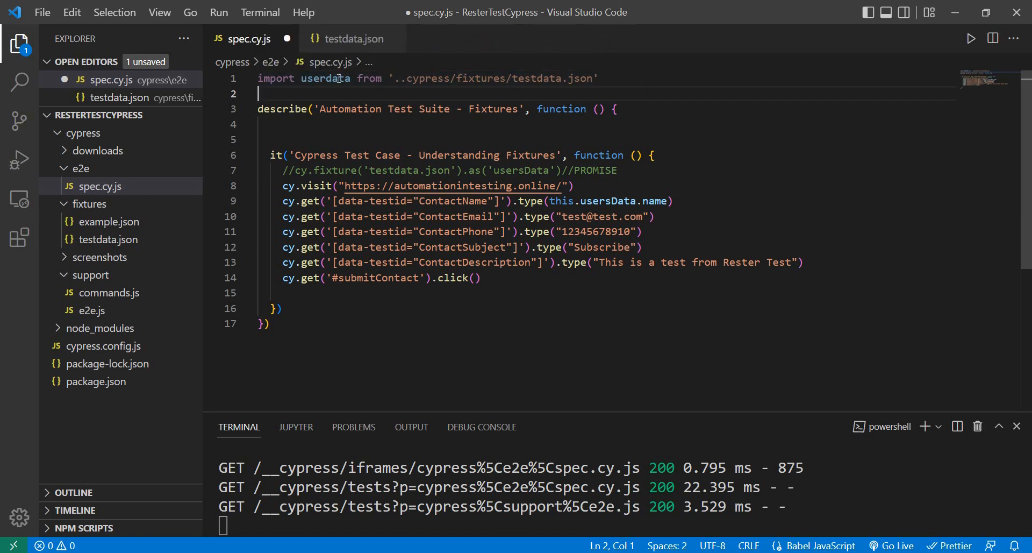
double_click(325, 79)
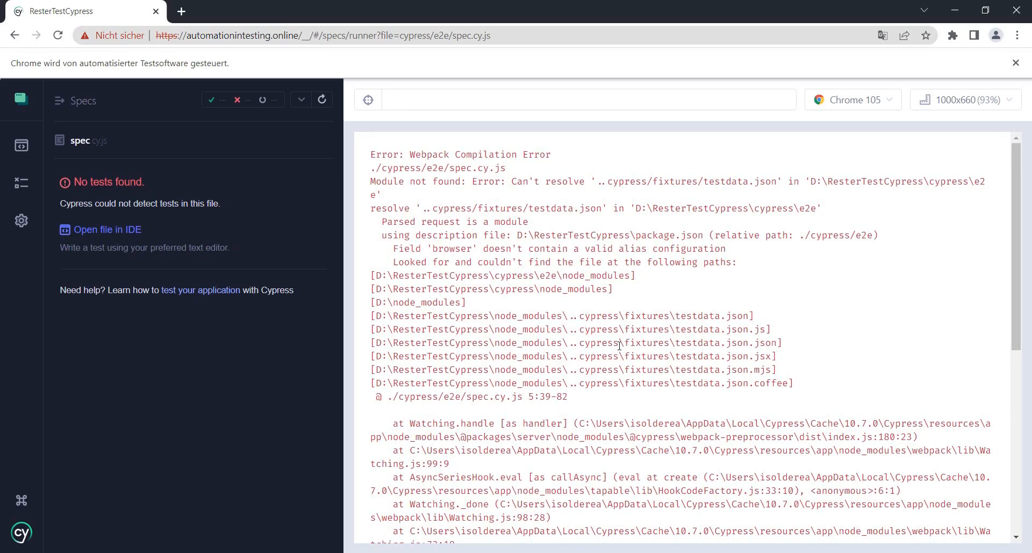
mouse_move(535, 480)
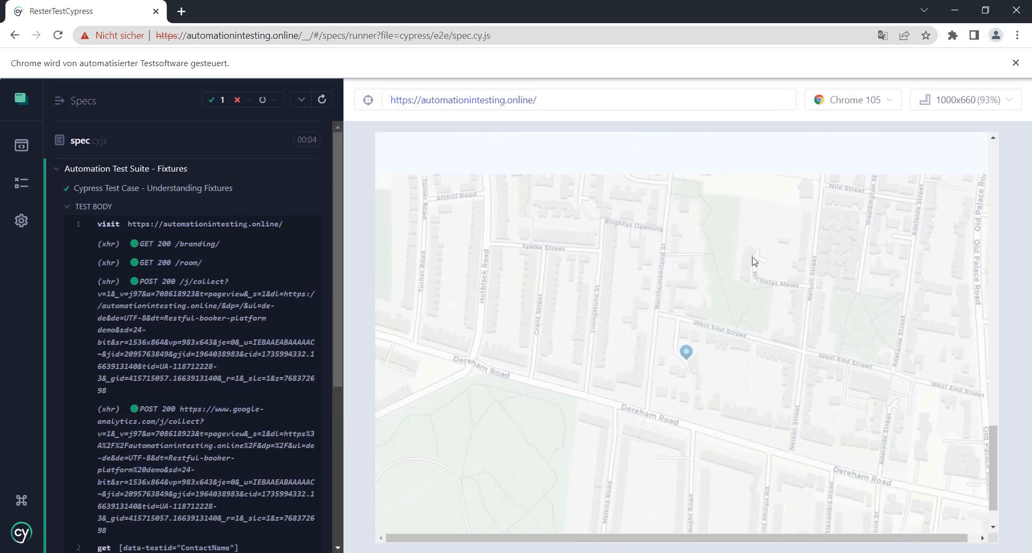
Step: Inspect the get #submitContact step's page snapshot in the Cypress command log
scroll("down", 3)
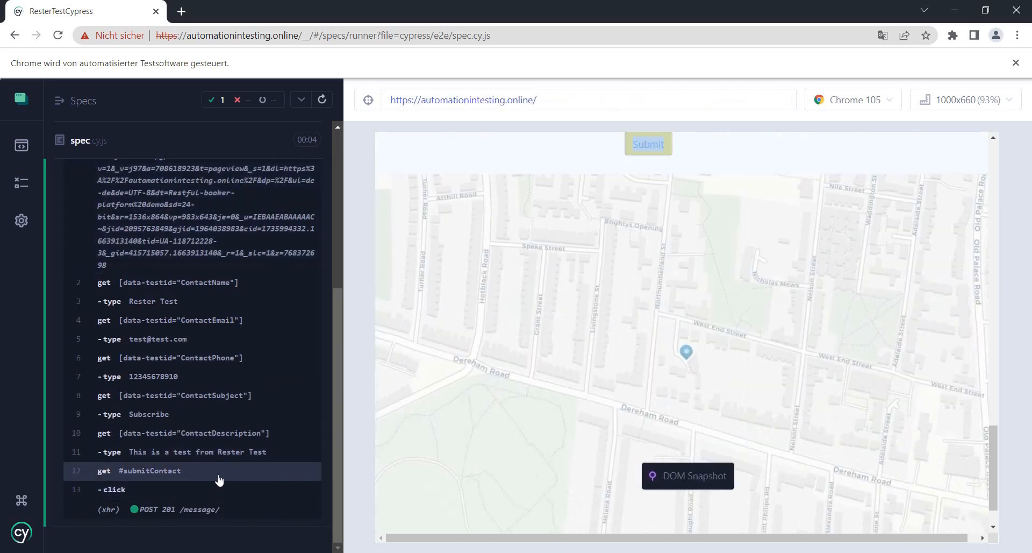
left_click(191, 471)
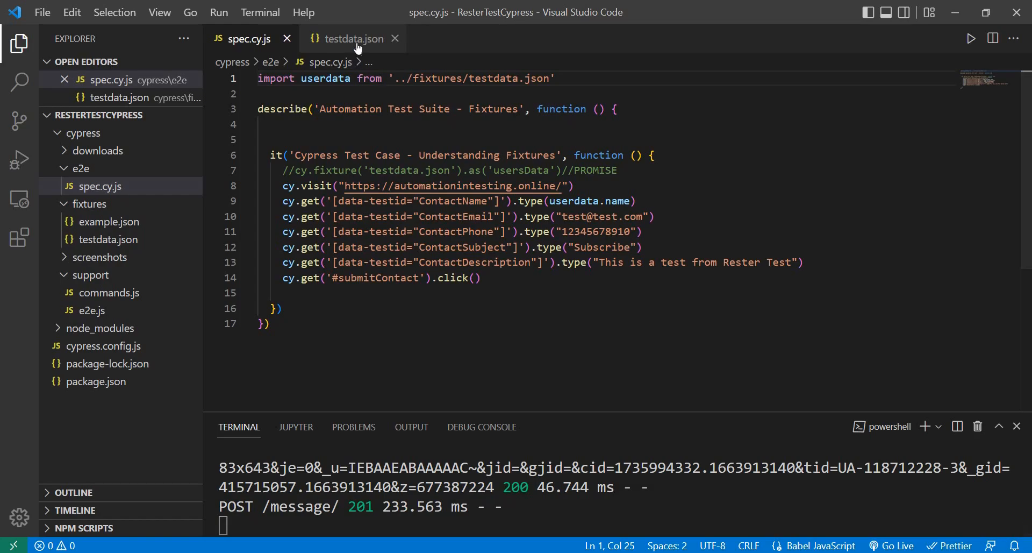
left_click(353, 38)
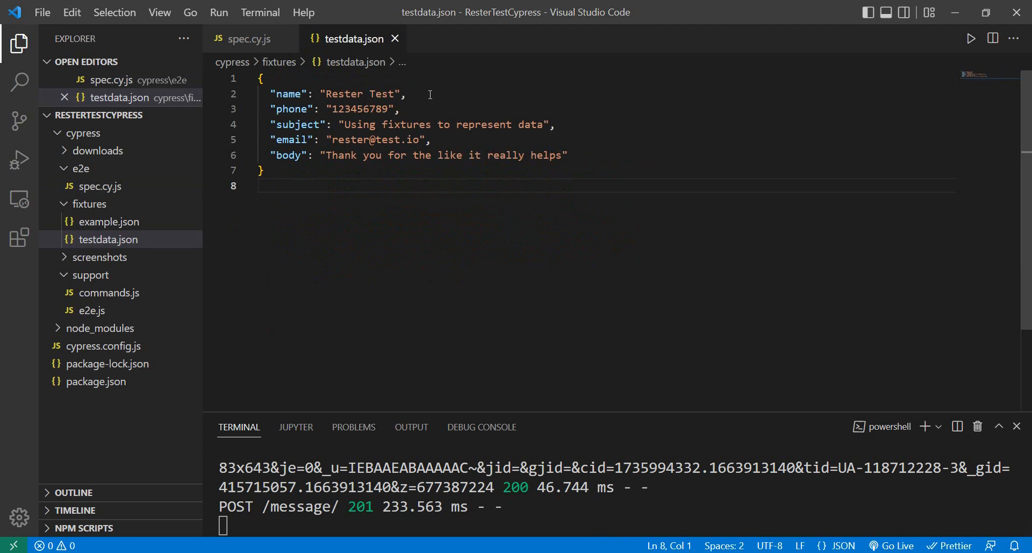
left_click(249, 39)
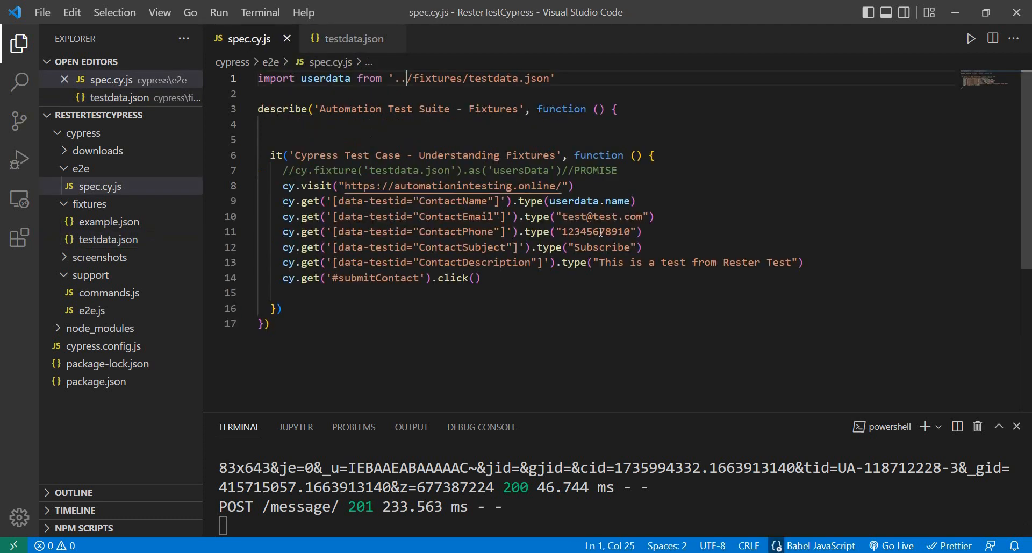
double_click(573, 200)
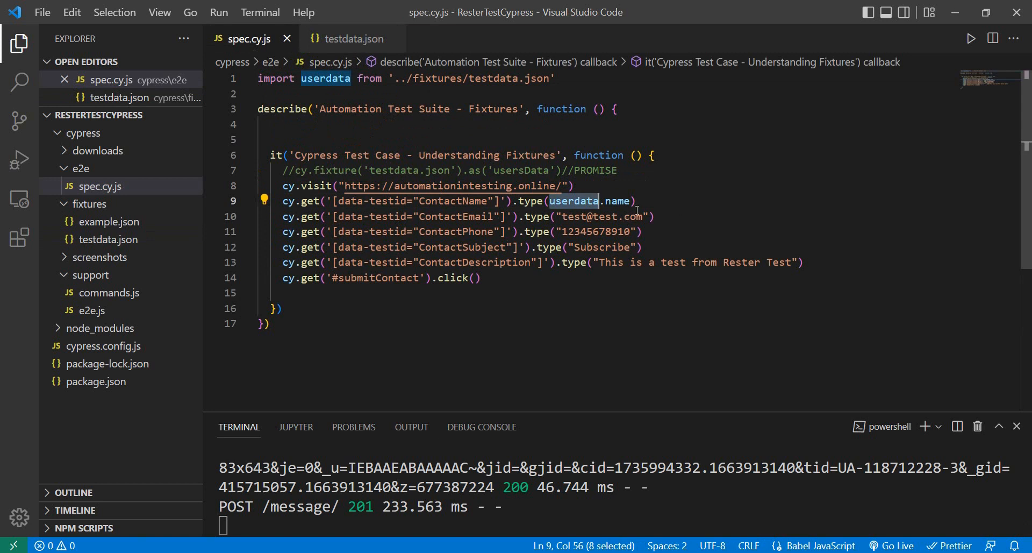
Step: Edit the hard-coded email value, typing 'This is a test from Rester Te'
left_click(624, 215)
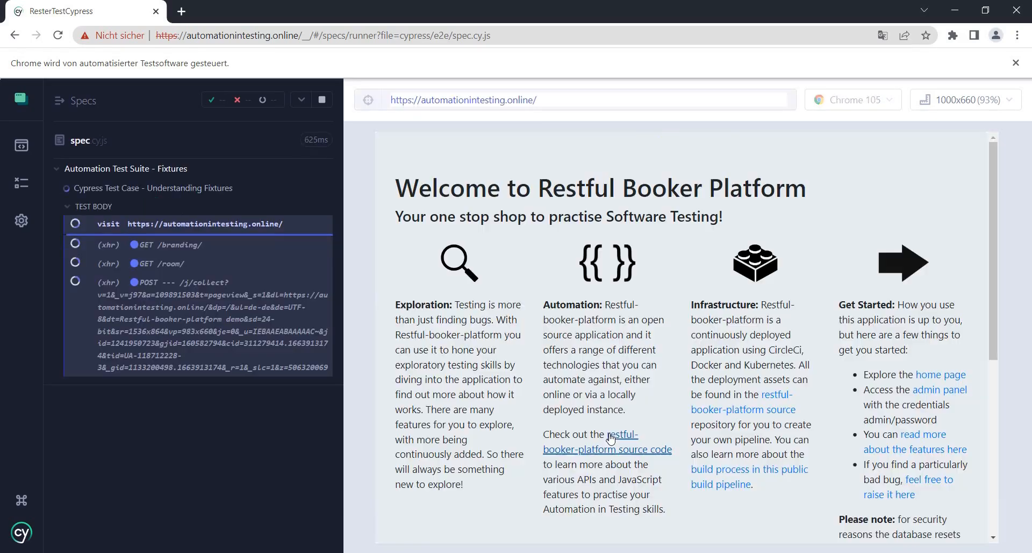
type("This is a test from Rester Test\")")
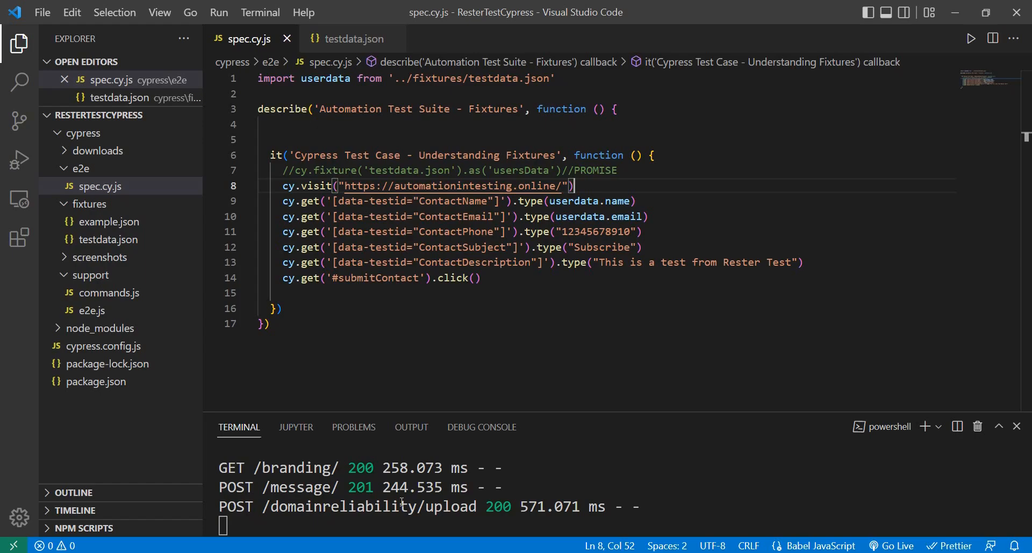
mouse_move(683, 200)
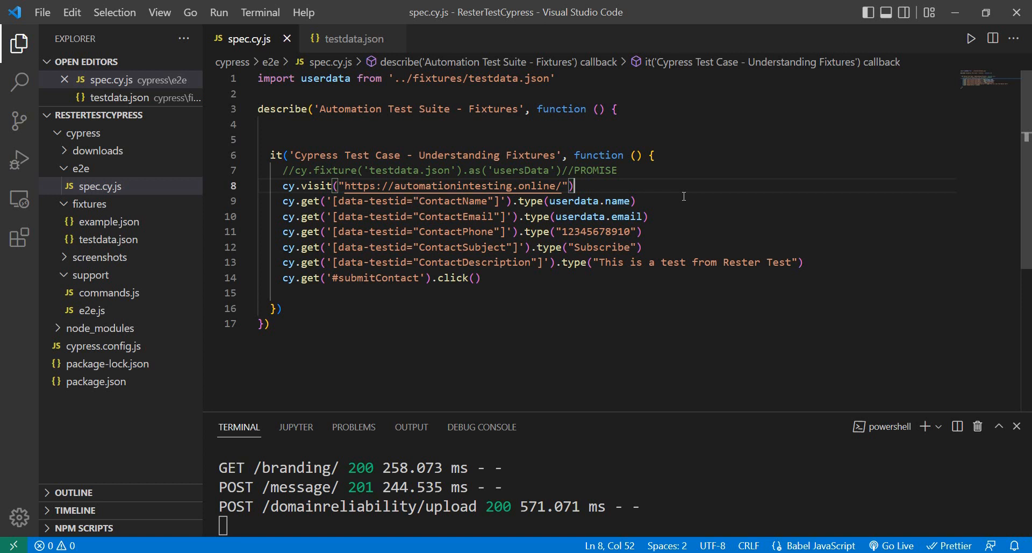
mouse_move(648, 113)
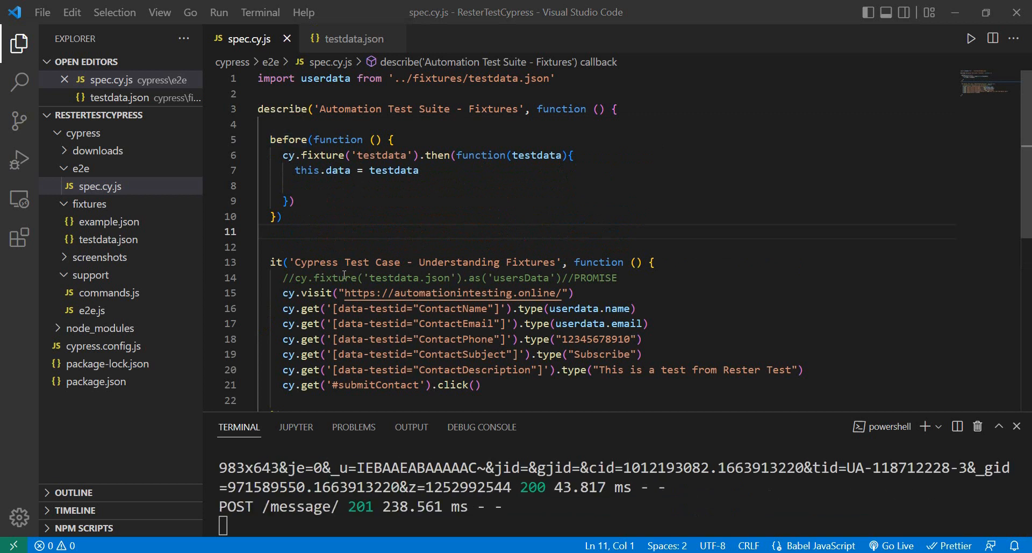
mouse_move(372, 165)
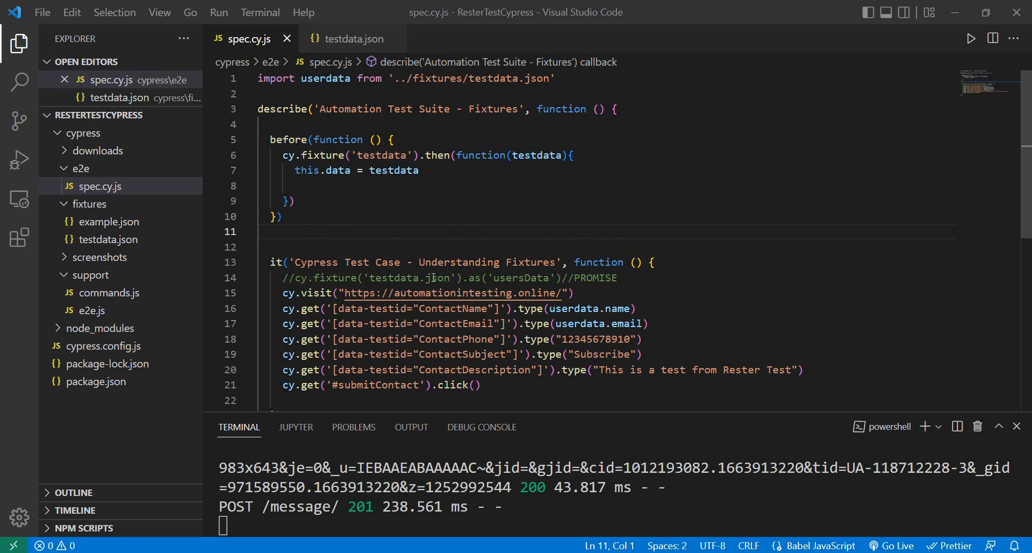
mouse_move(455, 293)
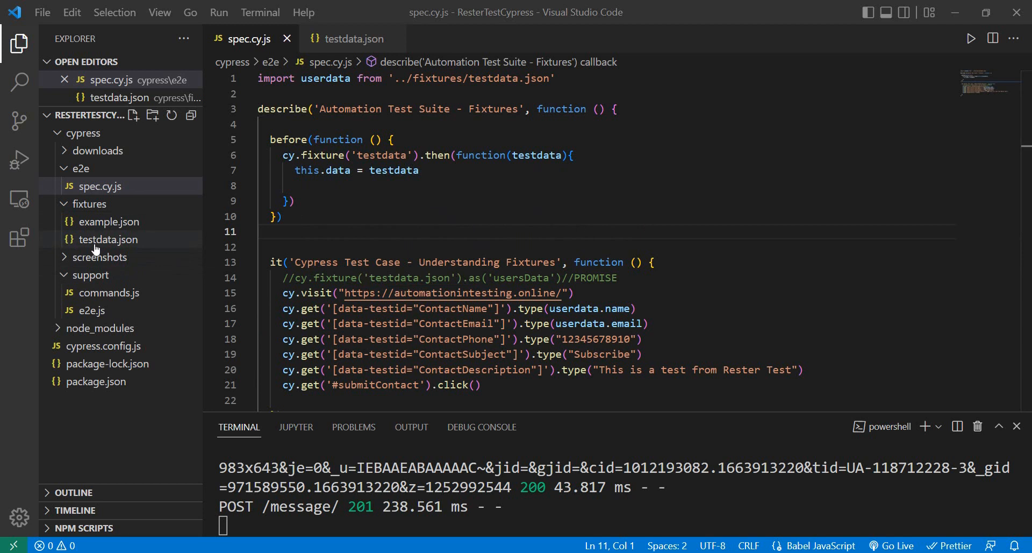
mouse_move(130, 244)
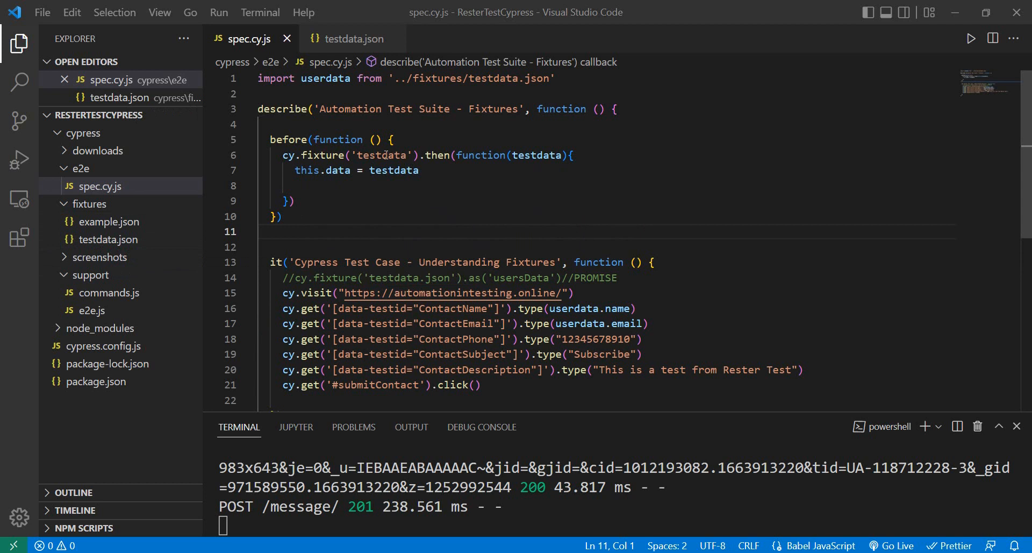
mouse_move(545, 183)
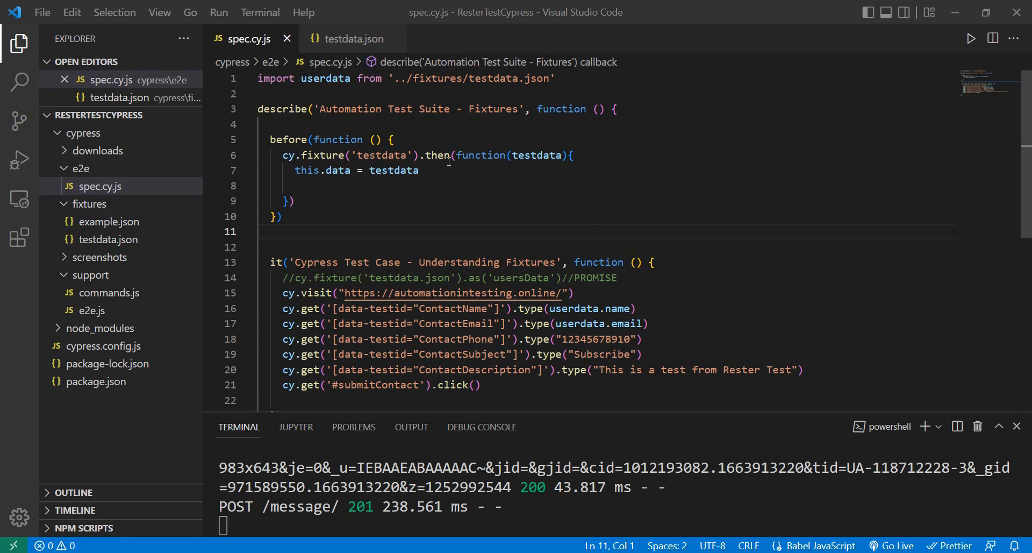
mouse_move(529, 153)
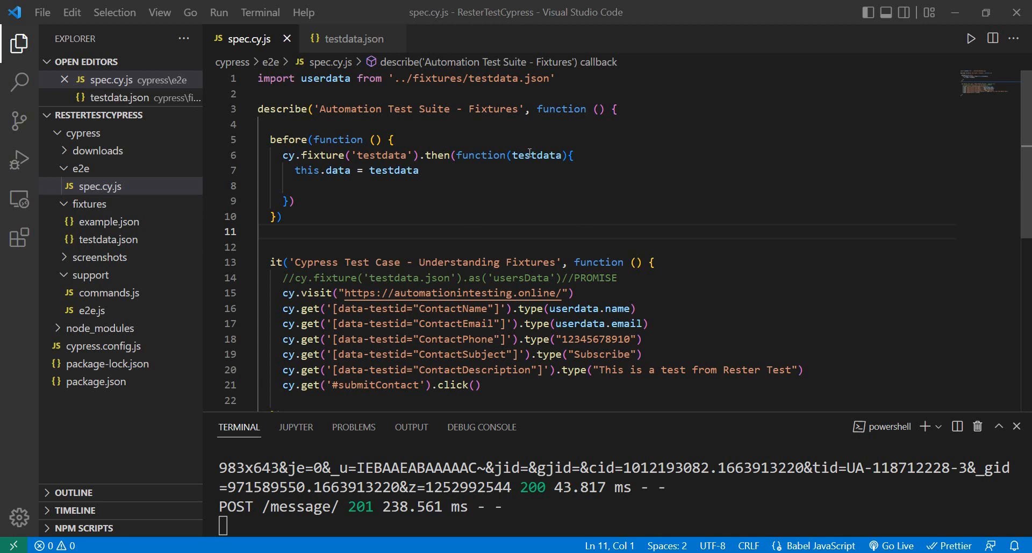
double_click(536, 155)
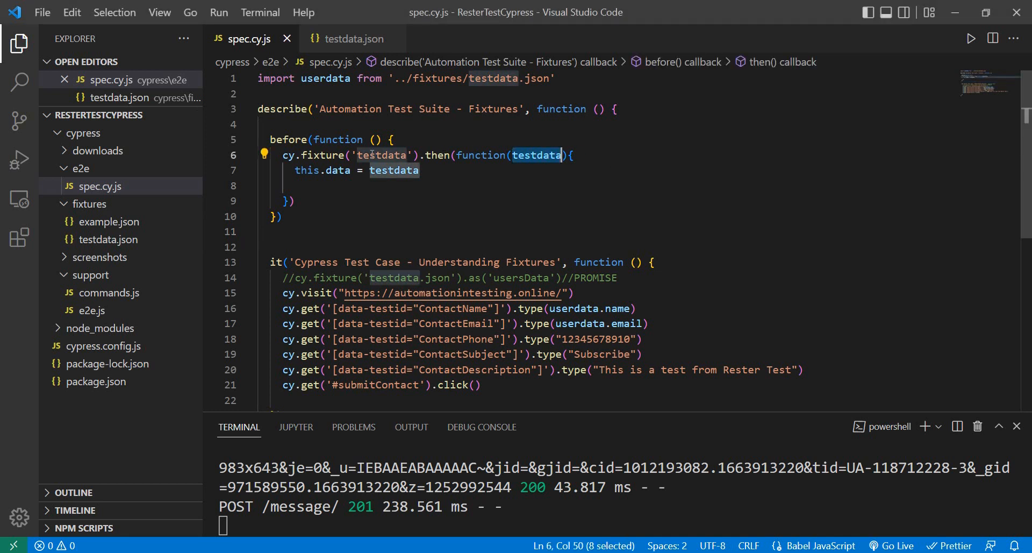
double_click(337, 170)
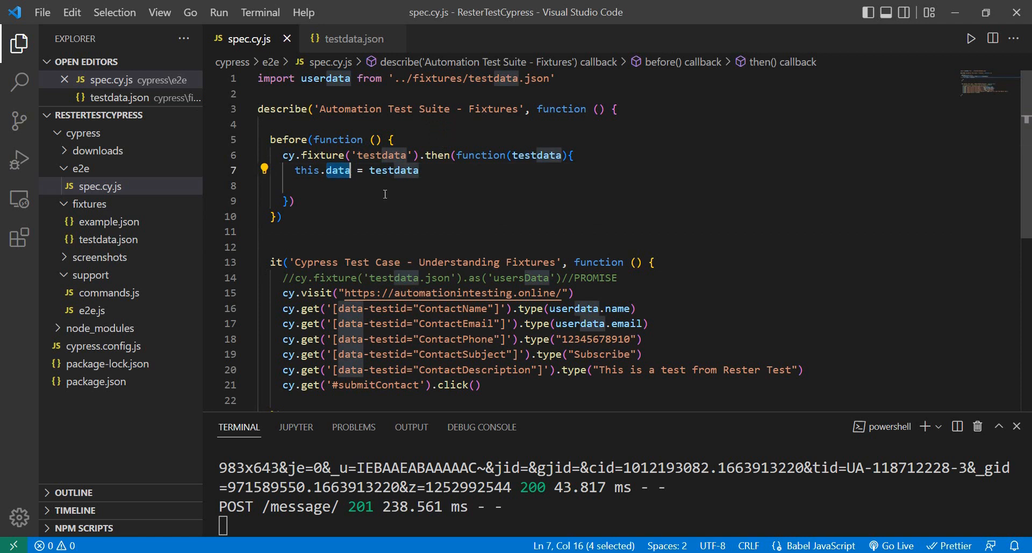
mouse_move(703, 216)
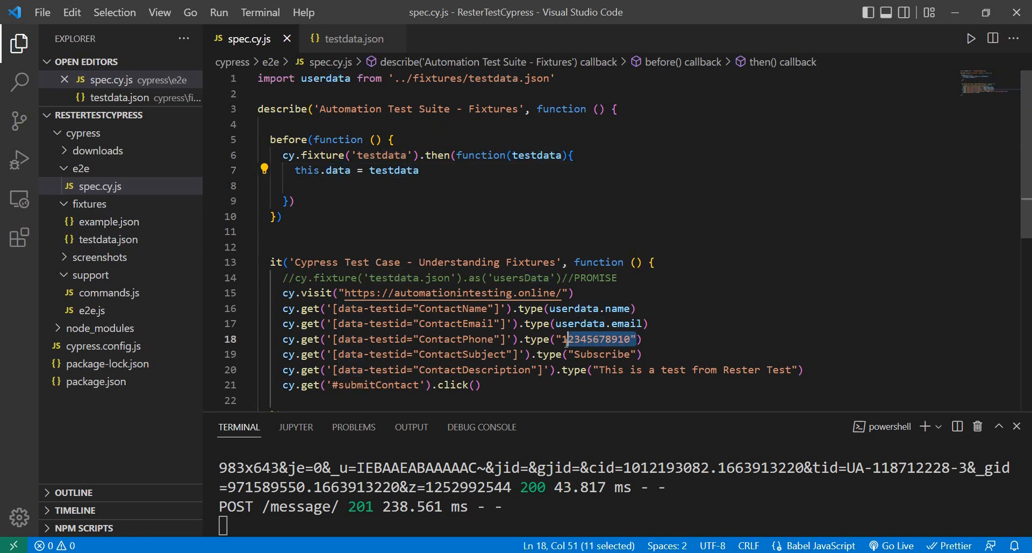
type("dta")
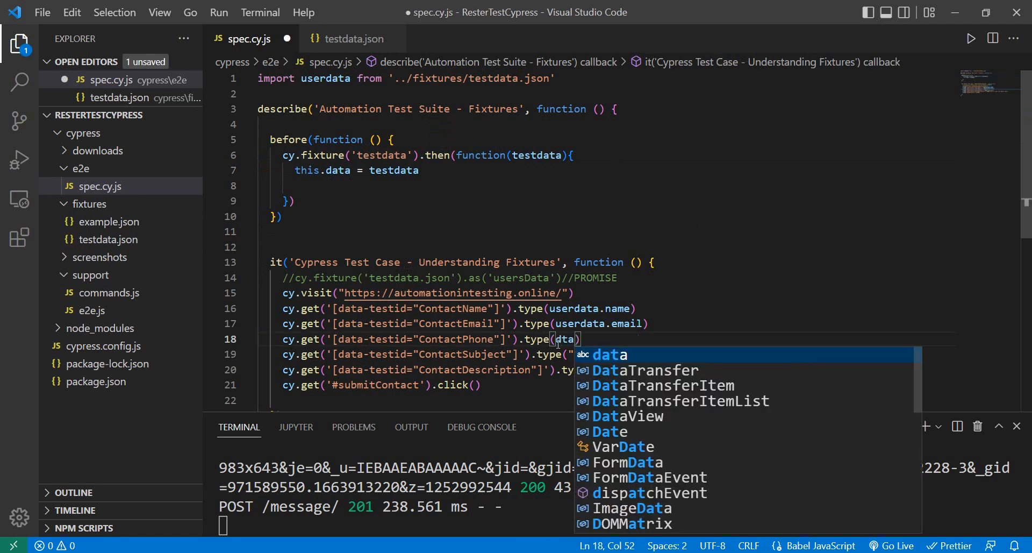
type(".")
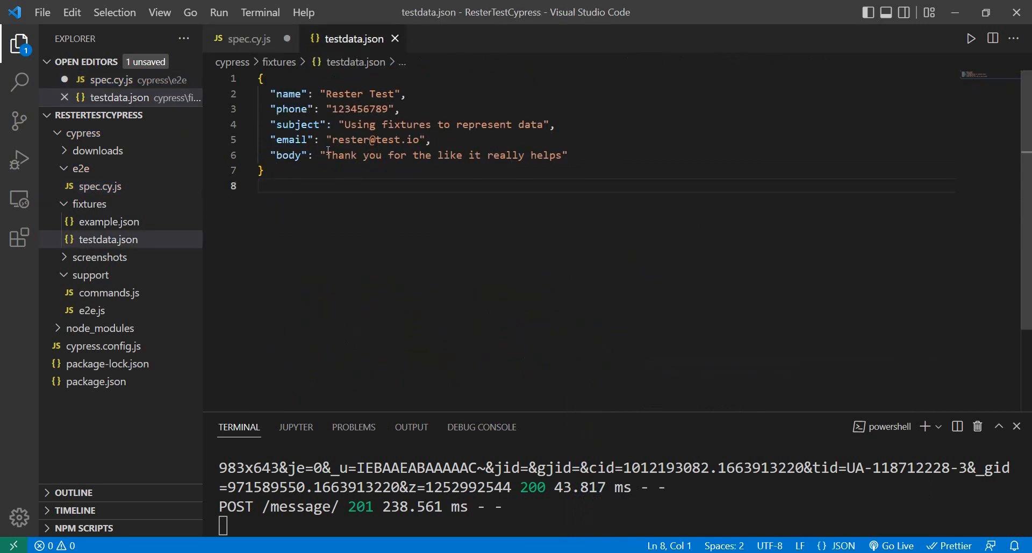
left_click(247, 39)
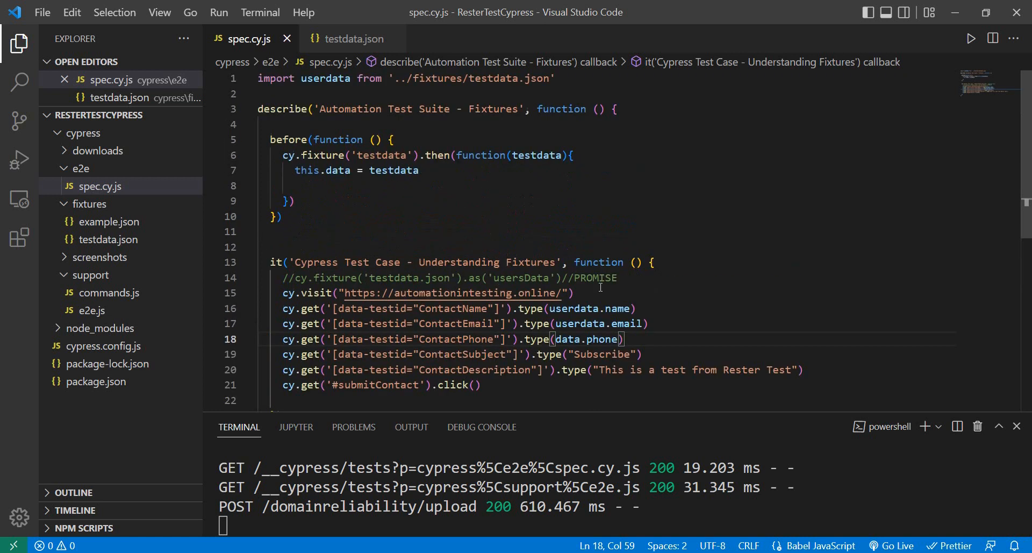
type("th")
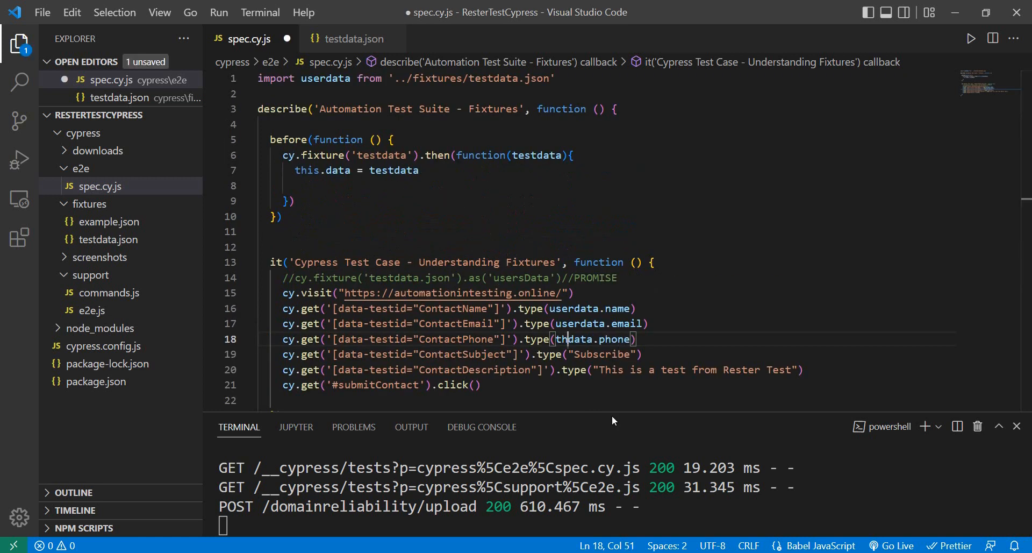
key("ctrl+s")
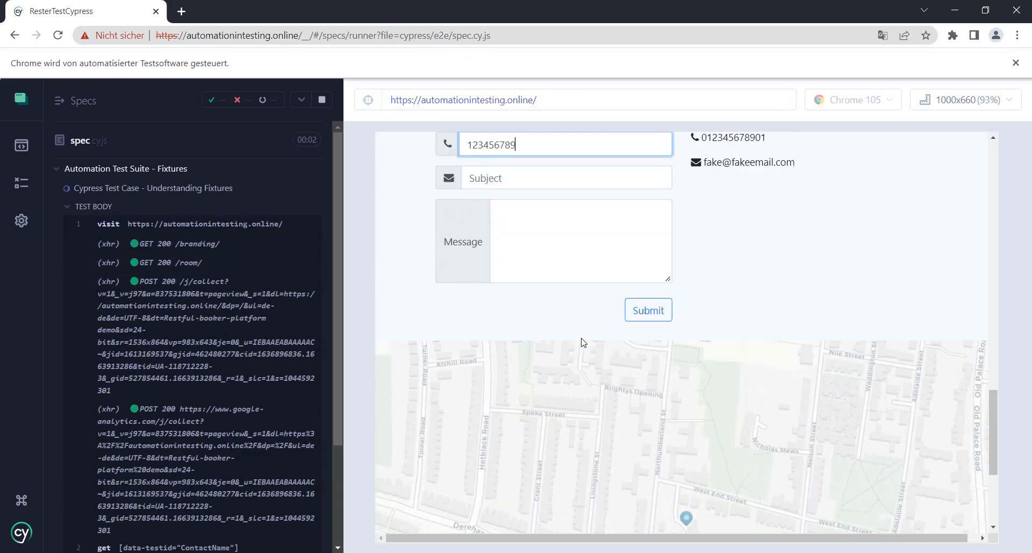
Step: Confirm the Understanding Fixtures test passes with the fixture's name, email and phone
left_click(648, 310)
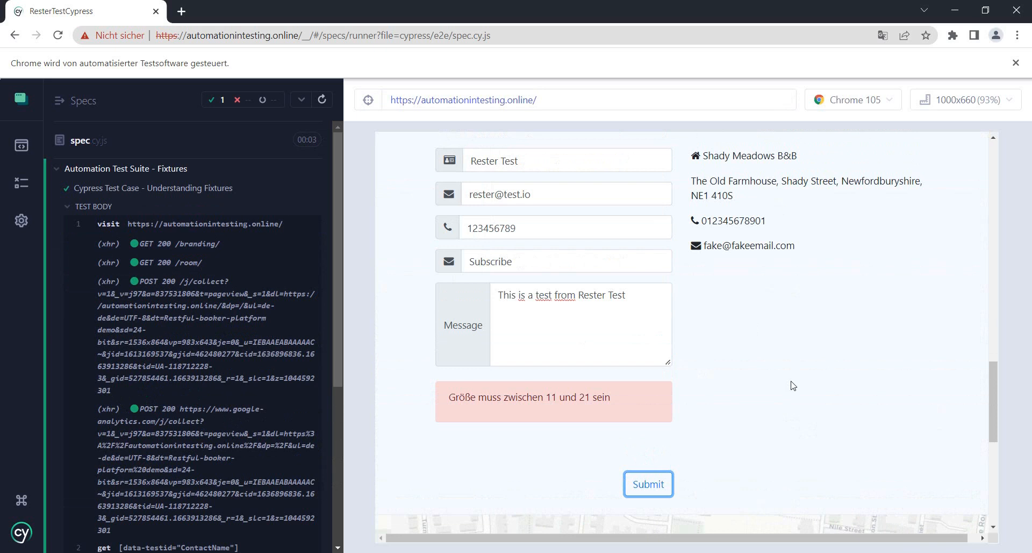
mouse_move(932, 402)
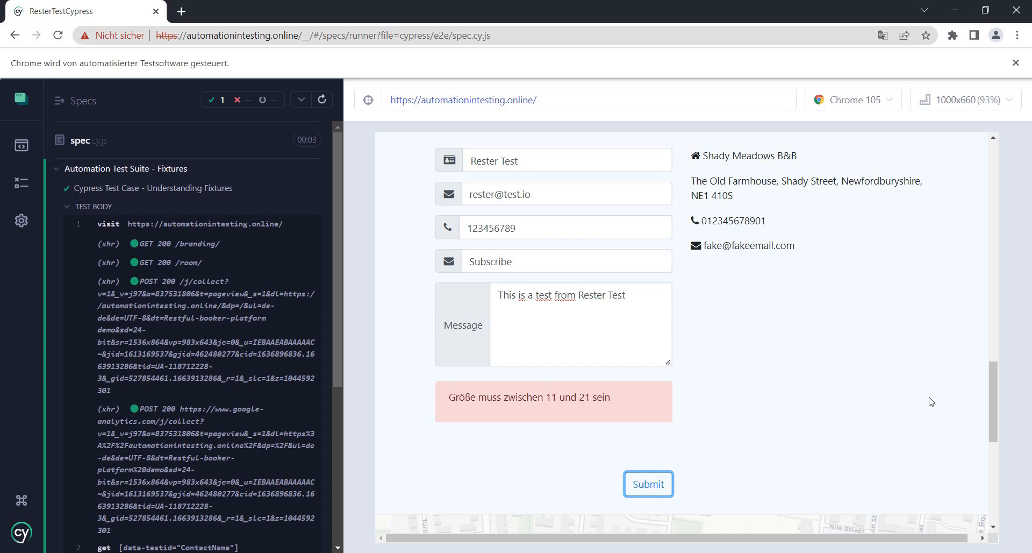
mouse_move(754, 464)
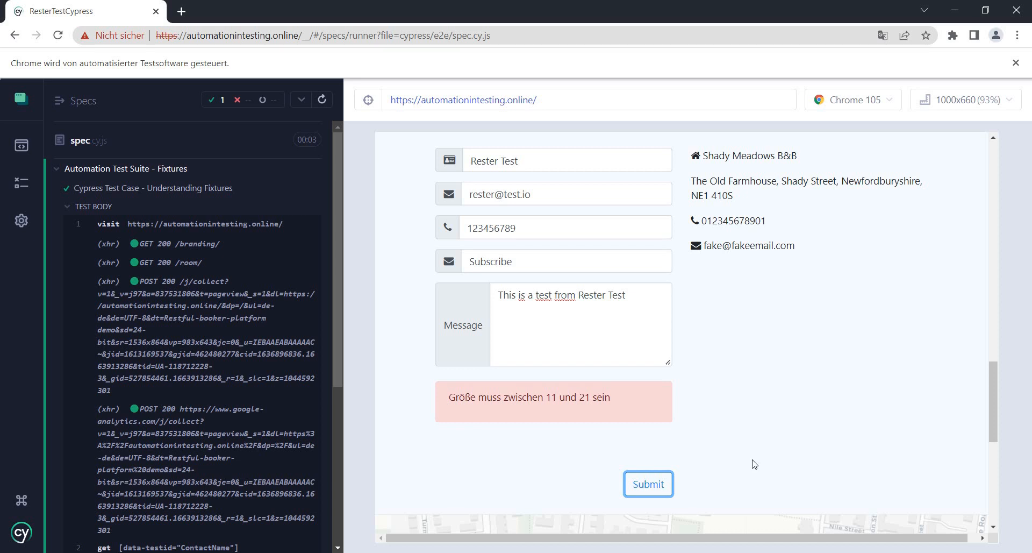